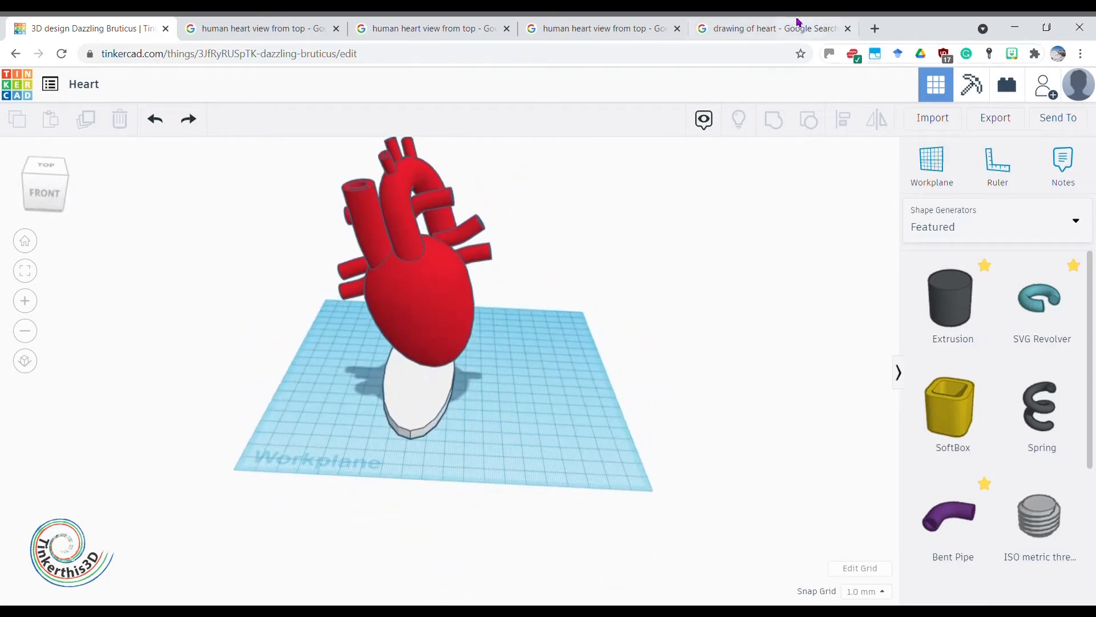
Step: Switch to the Google Images tab showing the labelled heart anatomy drawing
left_click(768, 28)
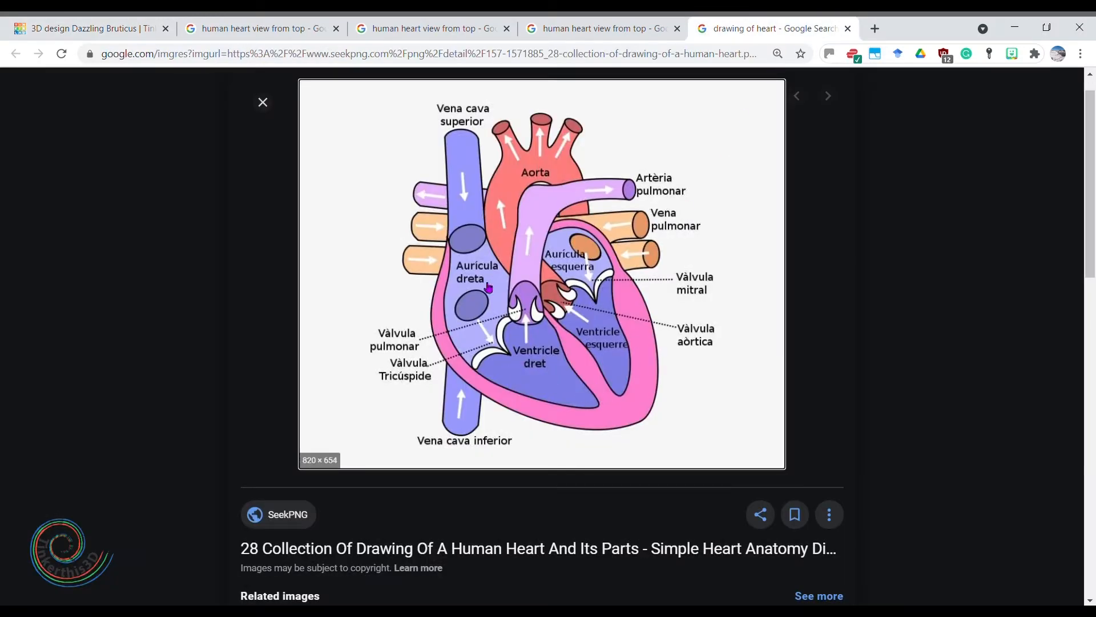
mouse_move(570, 307)
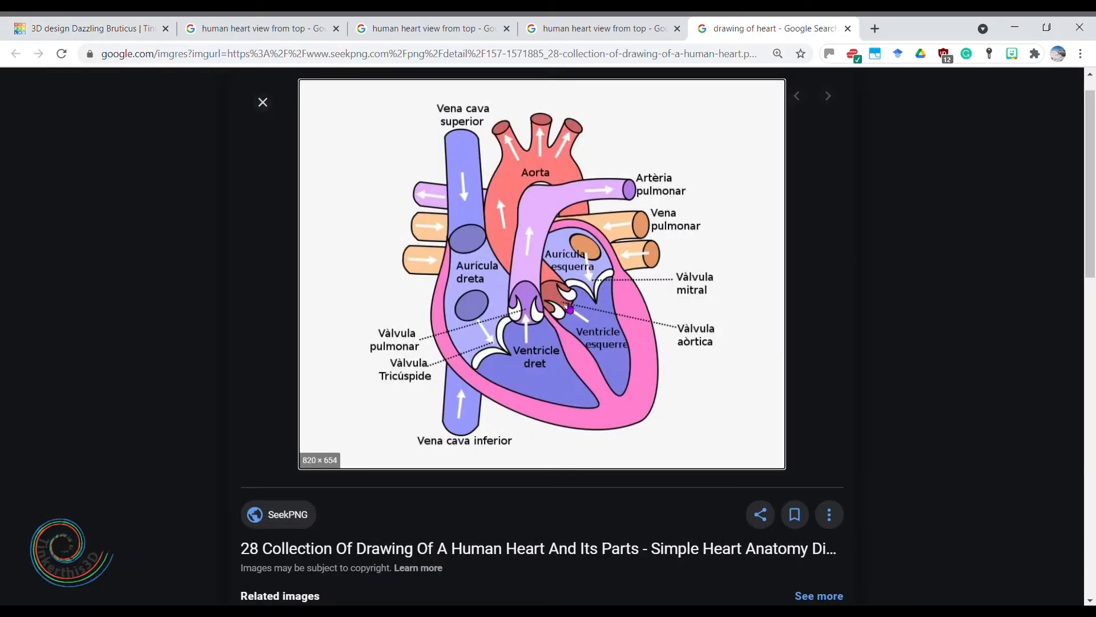
mouse_move(546, 247)
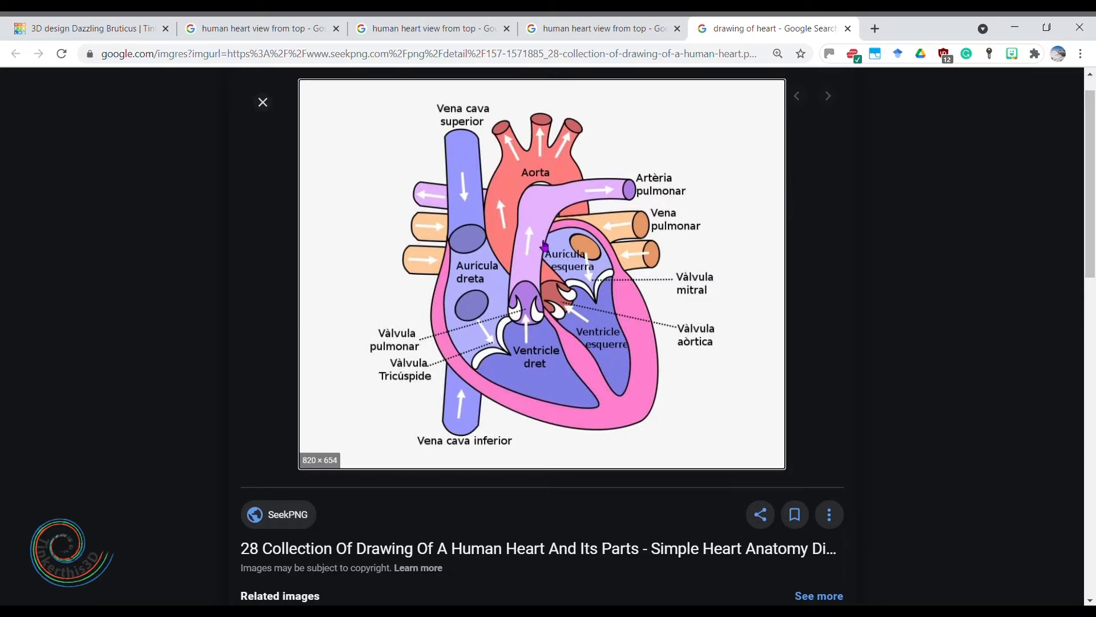
Step: Switch back to the Tinkercad heart design tab
left_click(83, 27)
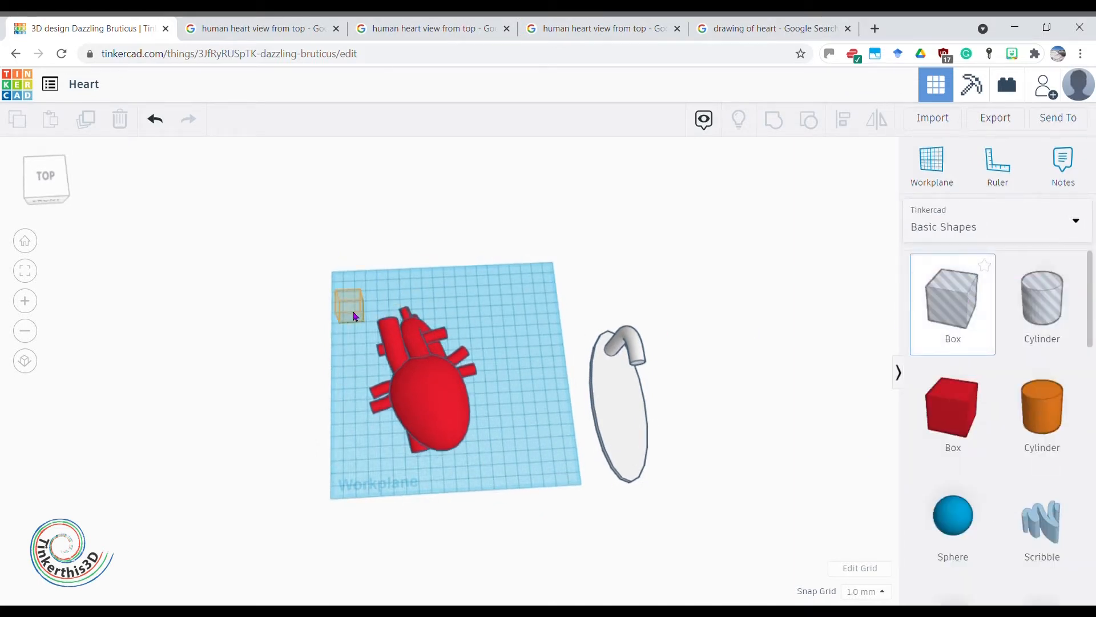
left_click(353, 304)
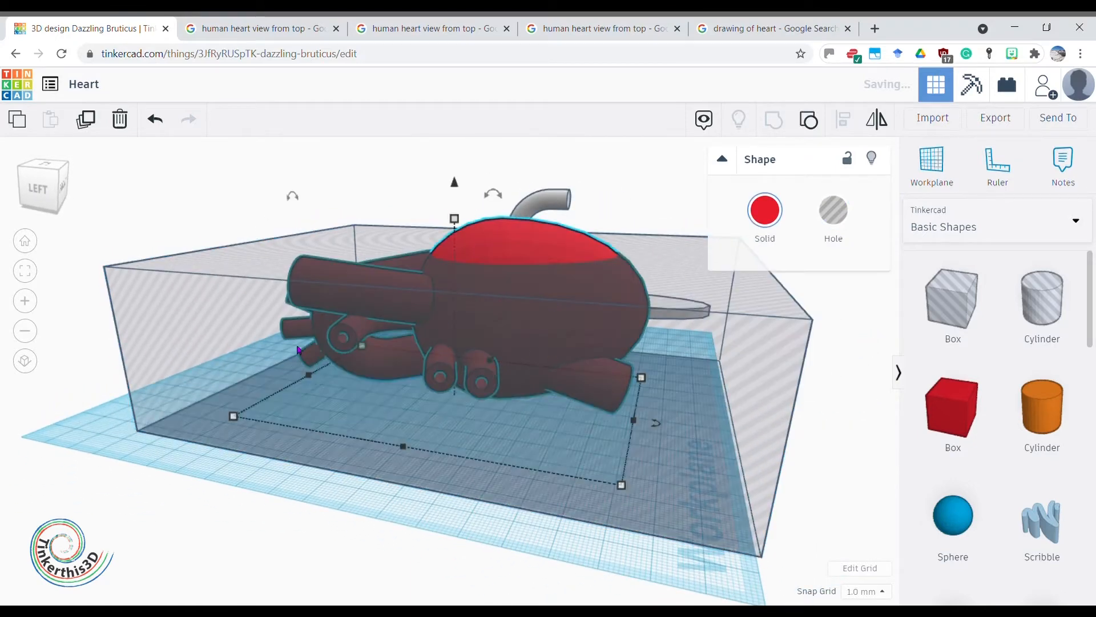
mouse_move(86, 119)
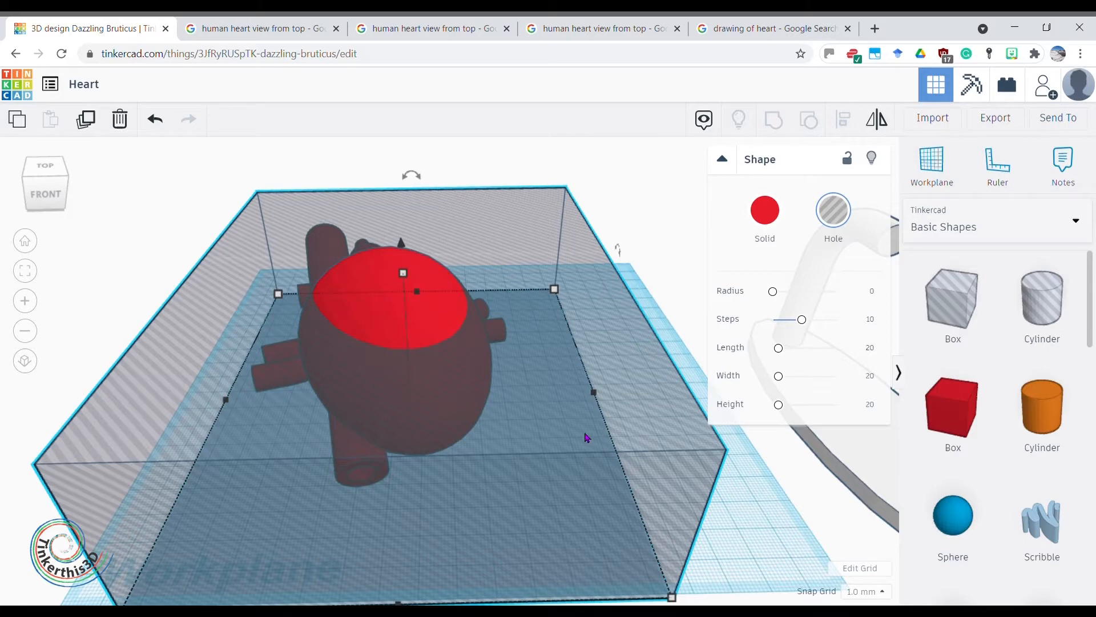
mouse_move(402, 245)
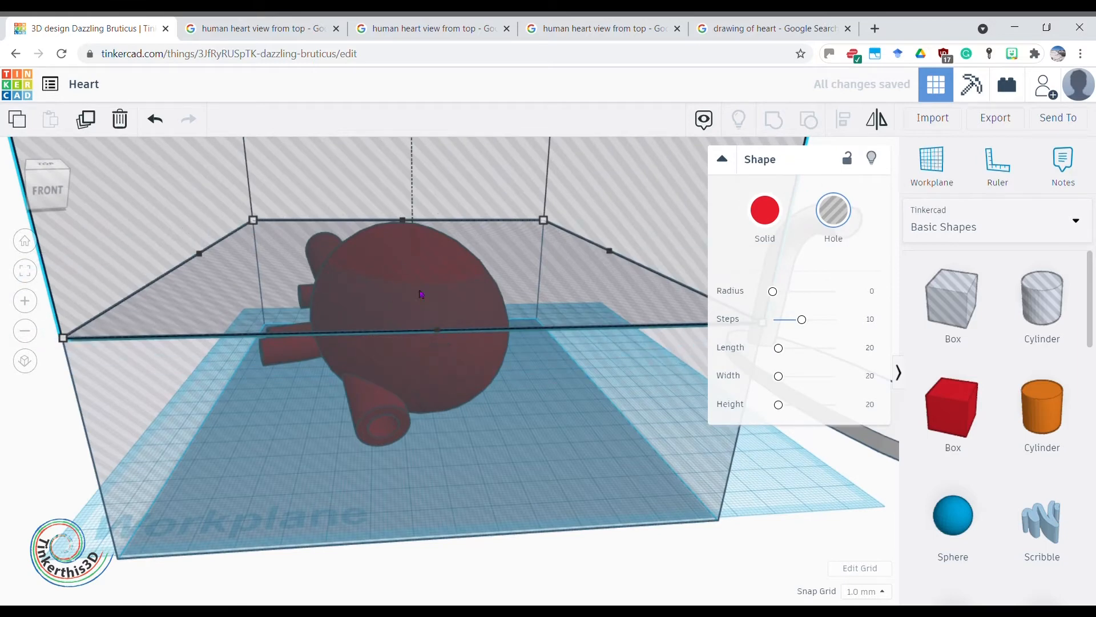
mouse_move(488, 347)
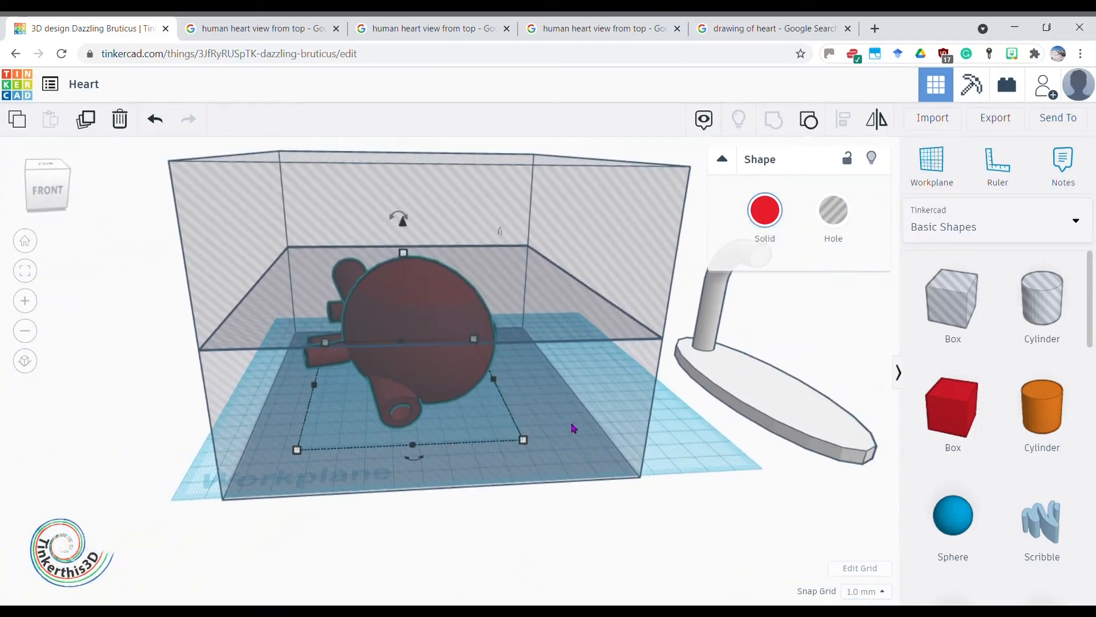
mouse_move(603, 433)
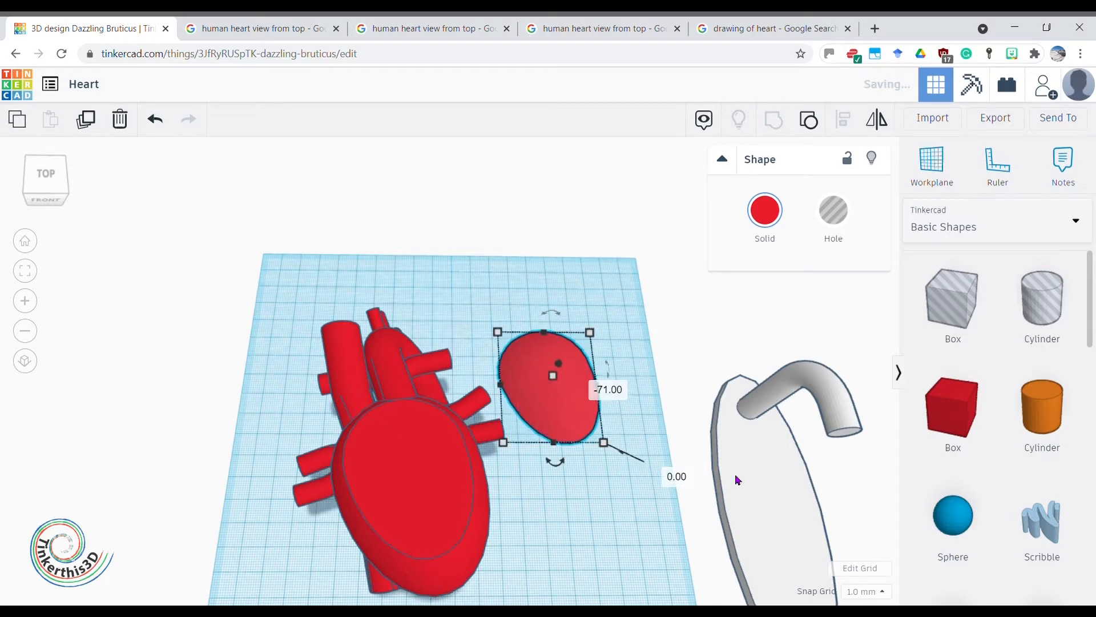
Step: Finish rotating the sliced-off red oval piece beside the heart
left_click(528, 471)
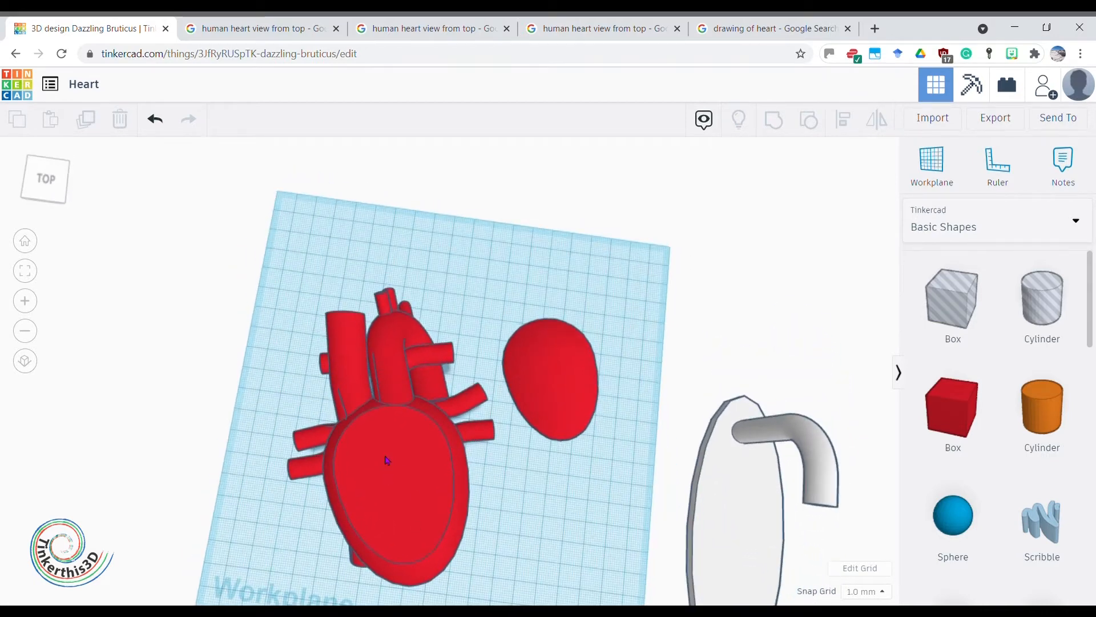
mouse_move(378, 480)
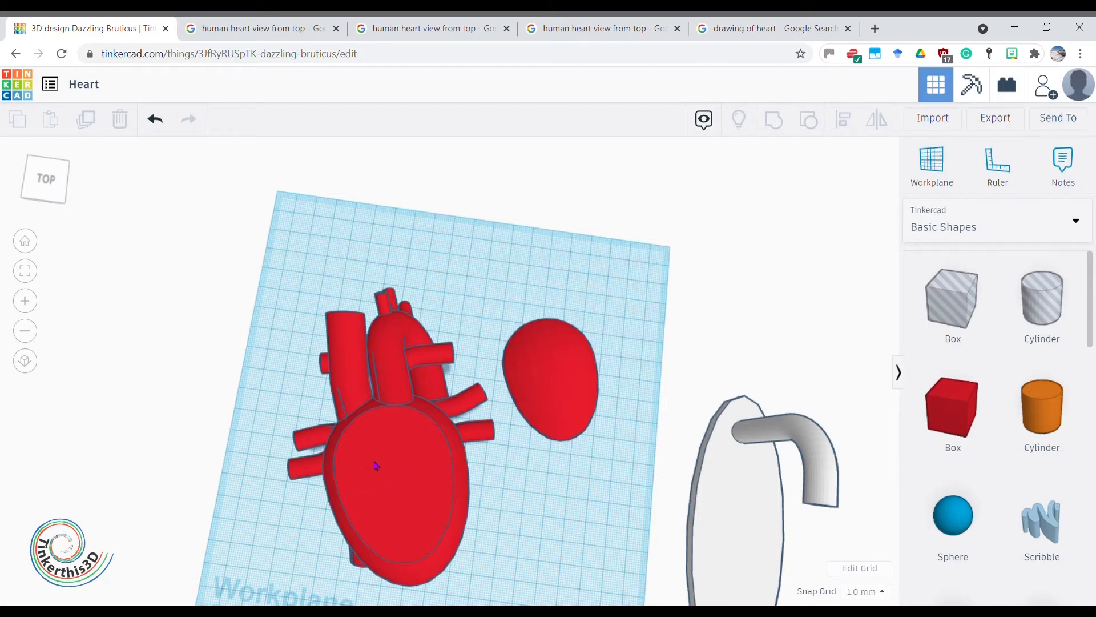
mouse_move(418, 520)
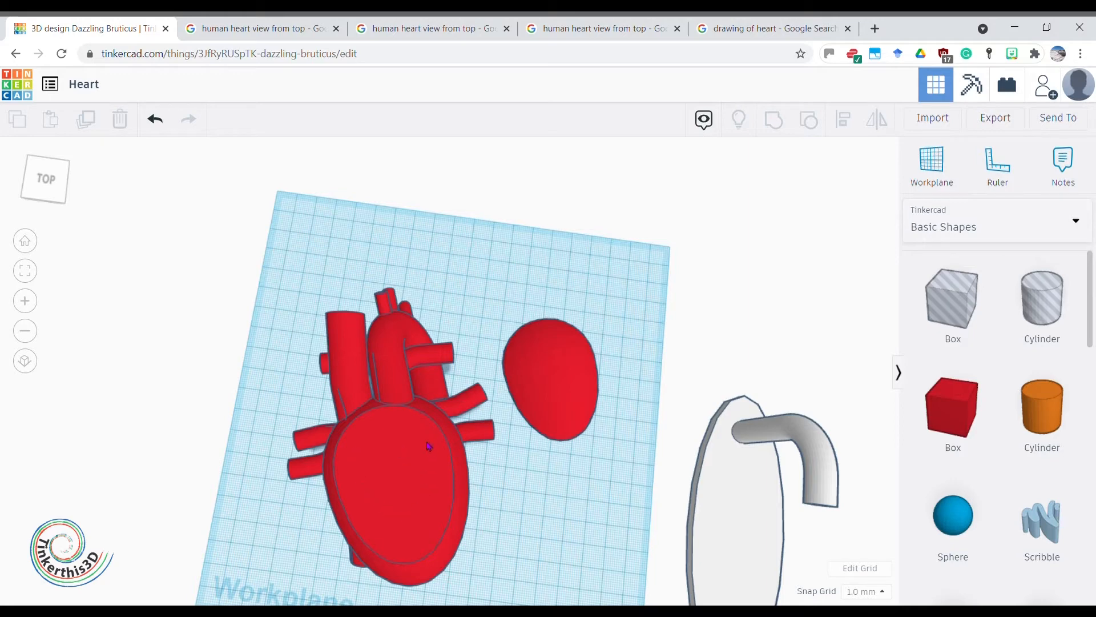
mouse_move(1019, 207)
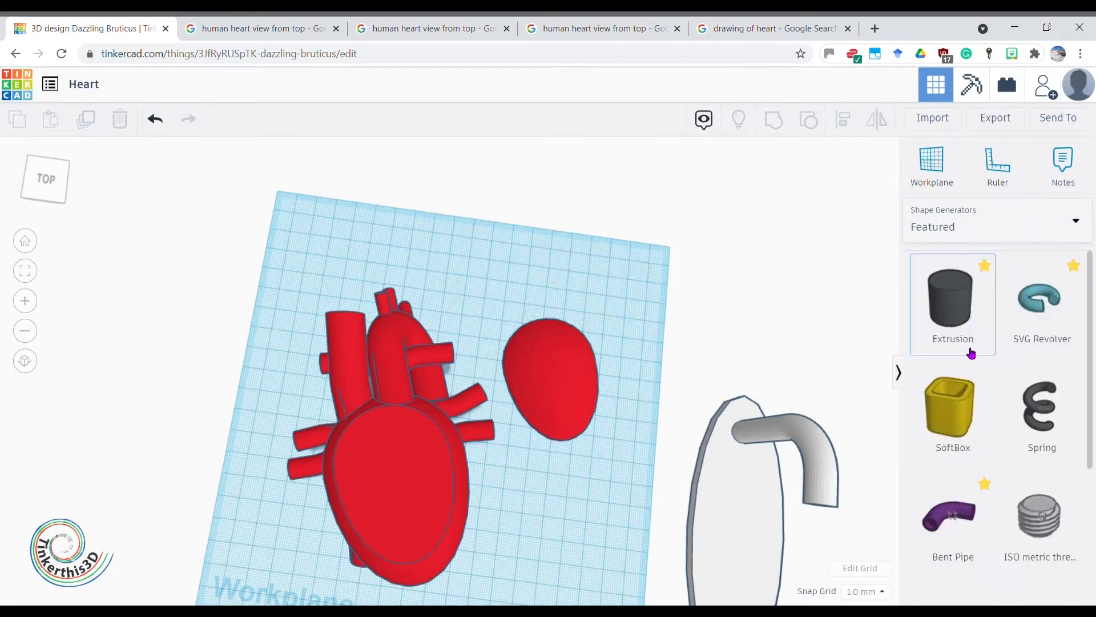
mouse_move(960, 304)
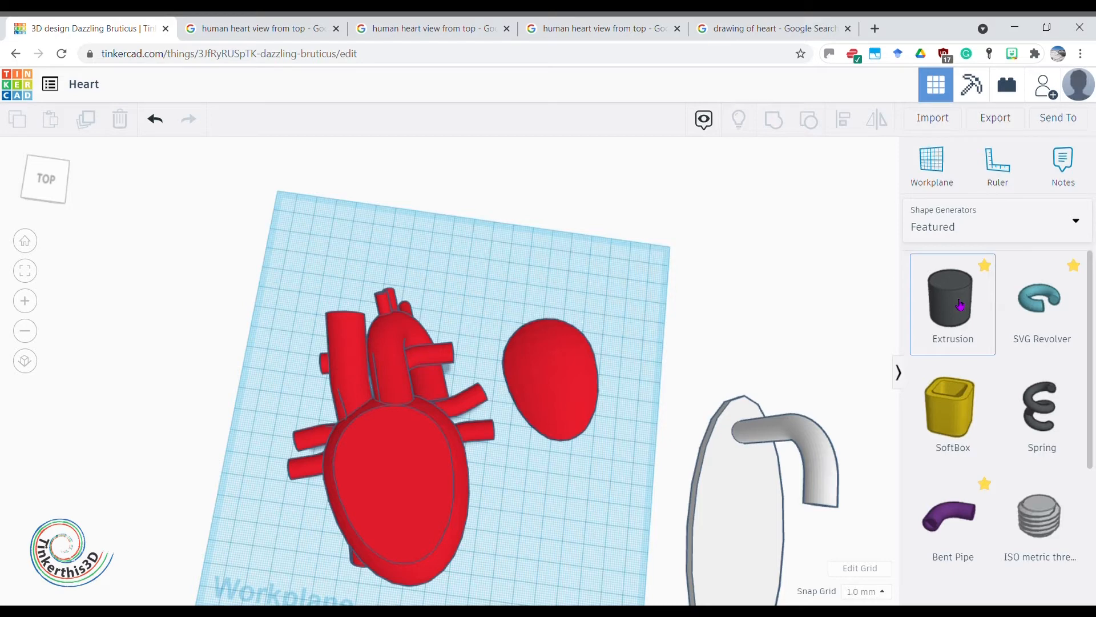
mouse_move(527, 295)
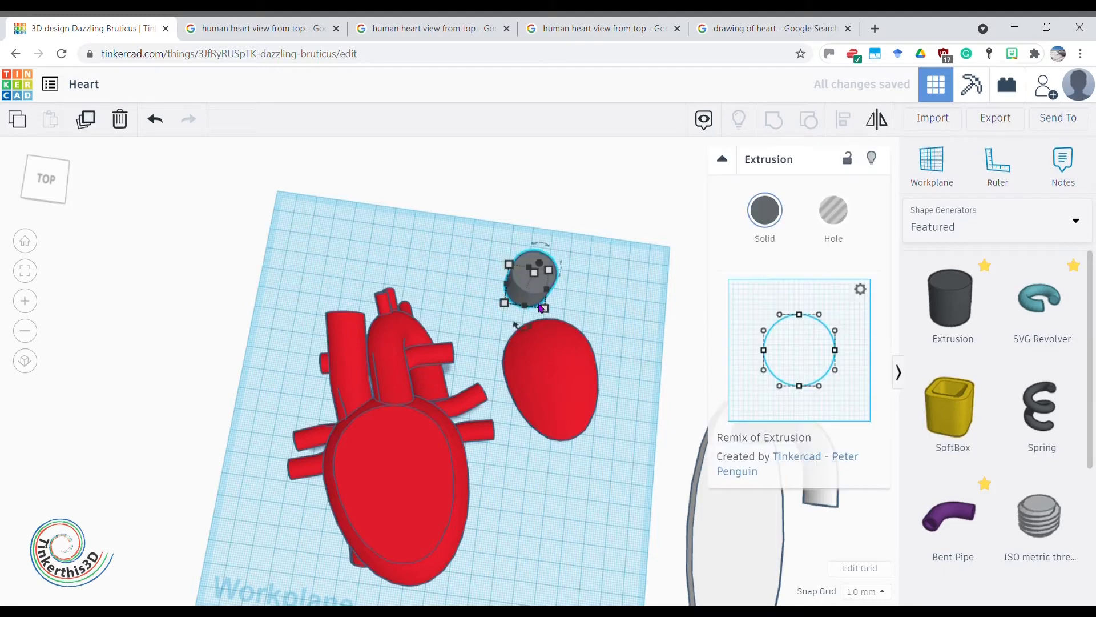
mouse_move(721, 349)
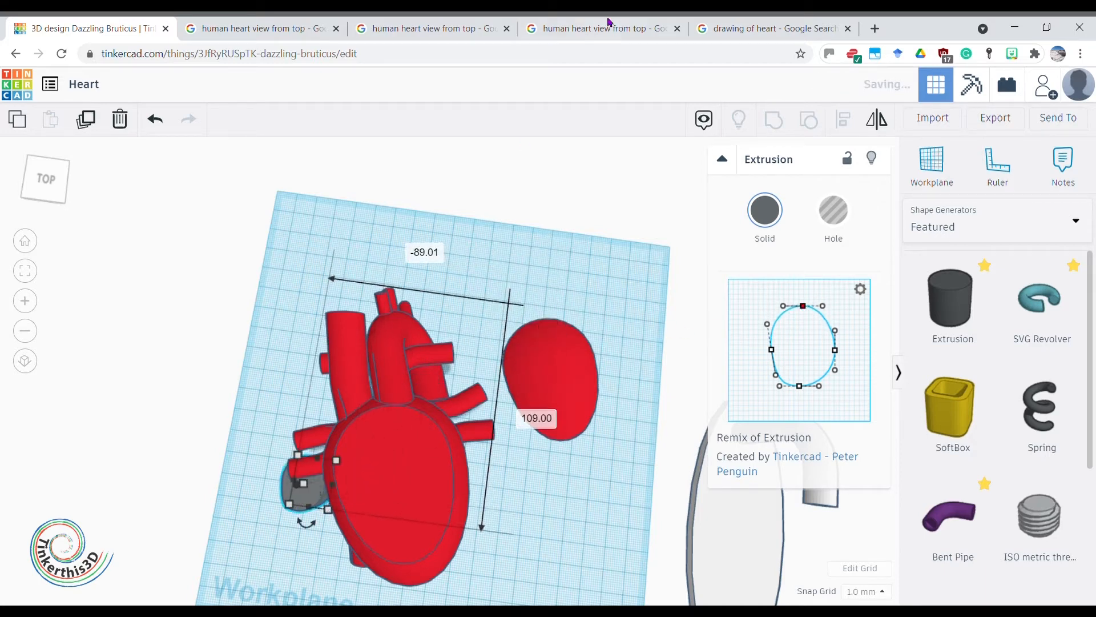
Step: Switch to the Google Images heart anatomy drawing for reference
left_click(768, 28)
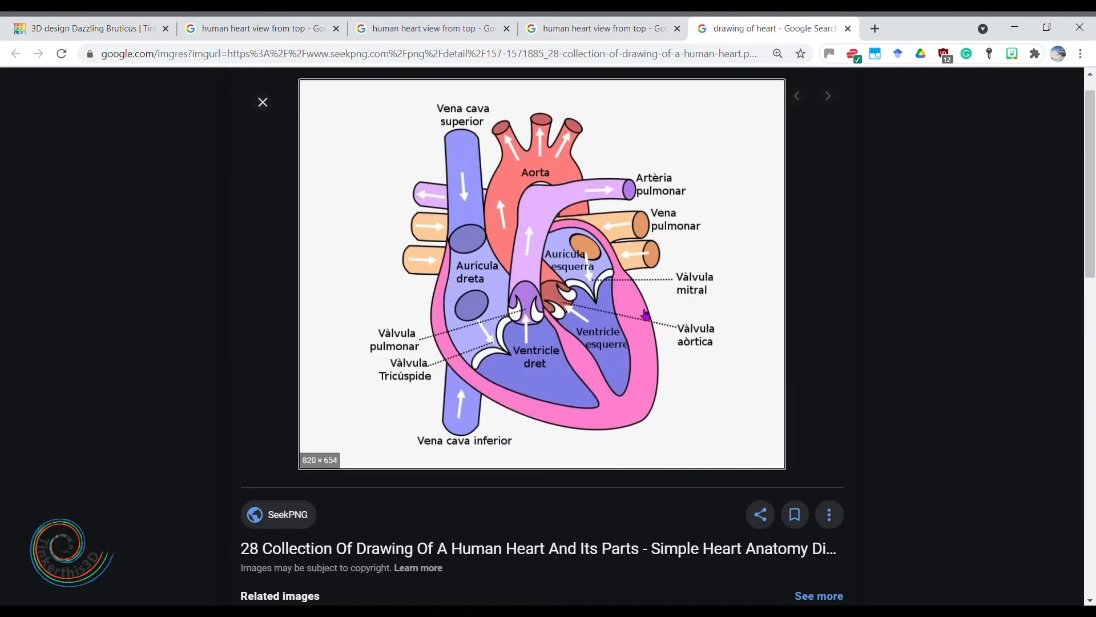
Step: Switch back to the Tinkercad heart design tab
left_click(83, 27)
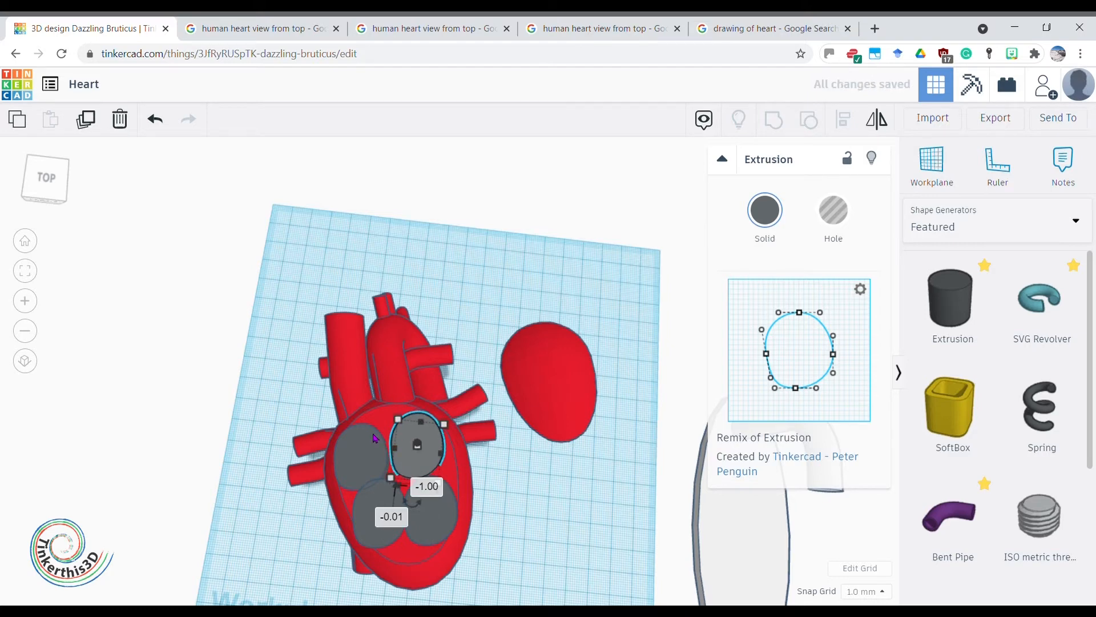
mouse_move(606, 383)
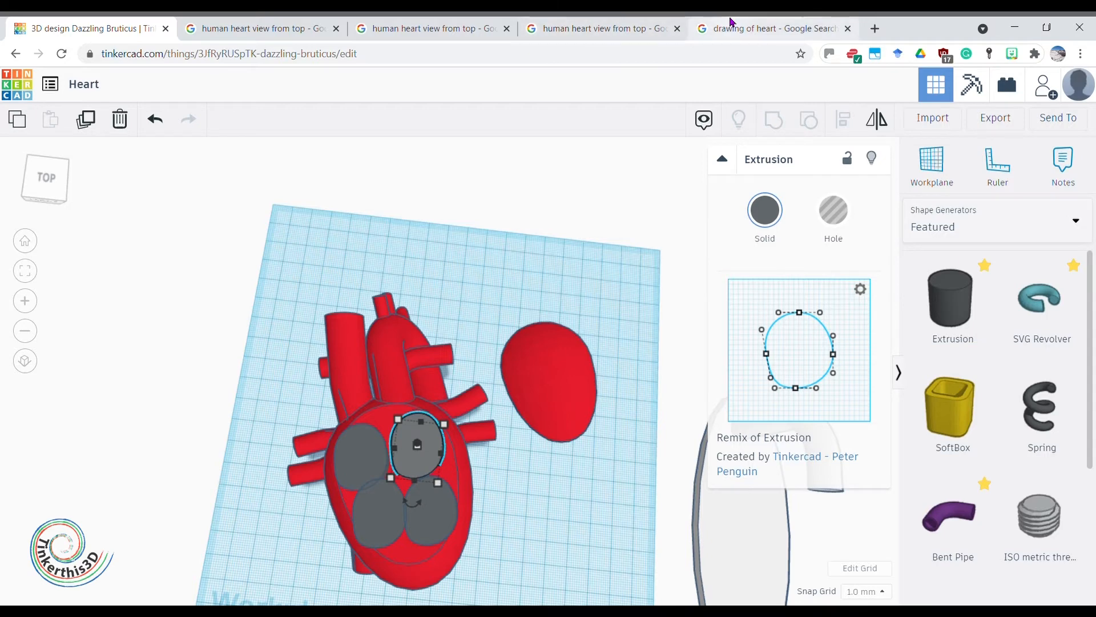
Step: Flip between the anatomy diagram and the Tinkercad design three times, ending on the heart design
left_click(769, 28)
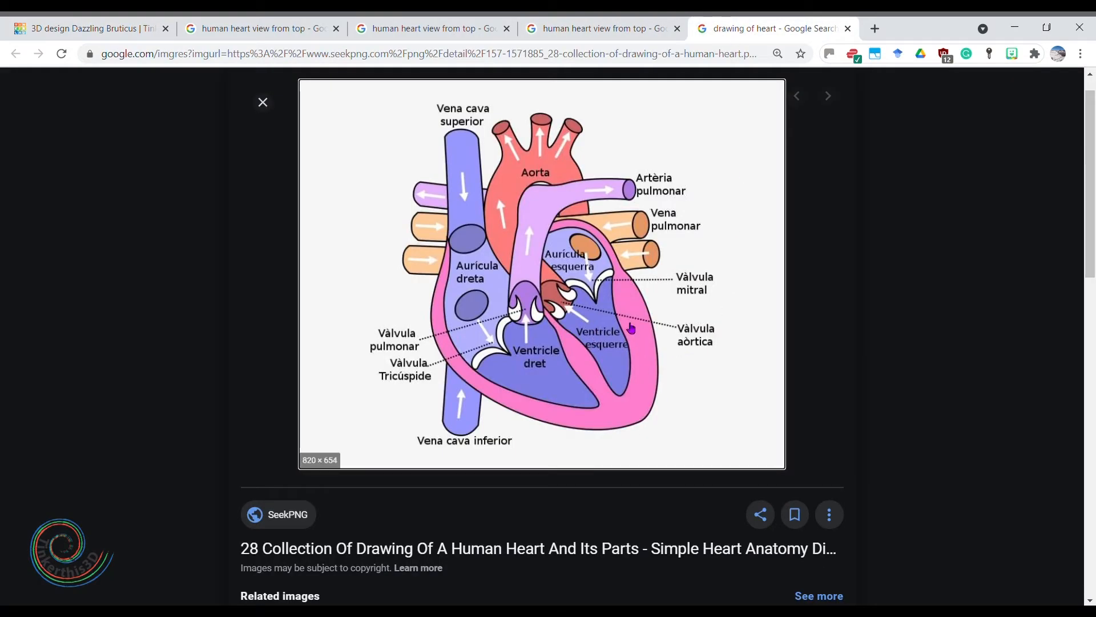
mouse_move(529, 378)
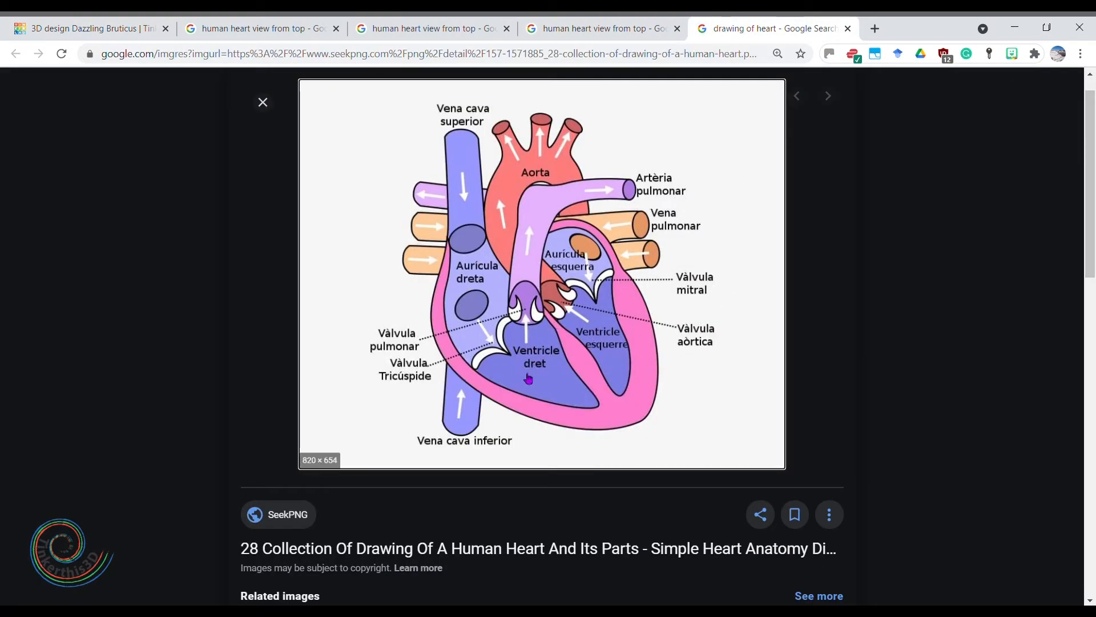
mouse_move(578, 401)
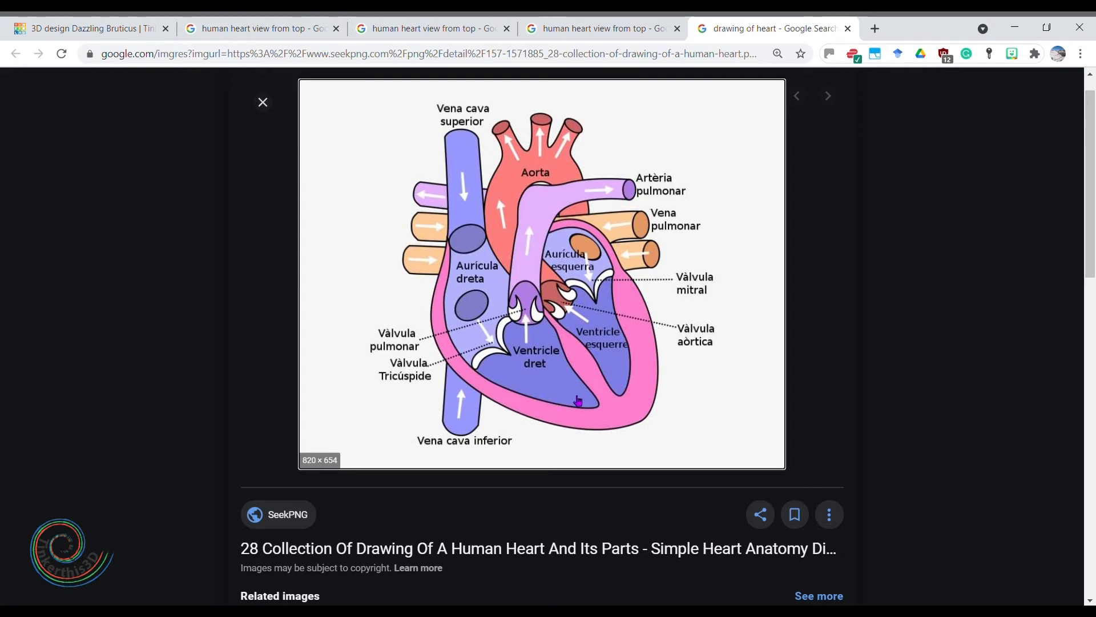
mouse_move(482, 319)
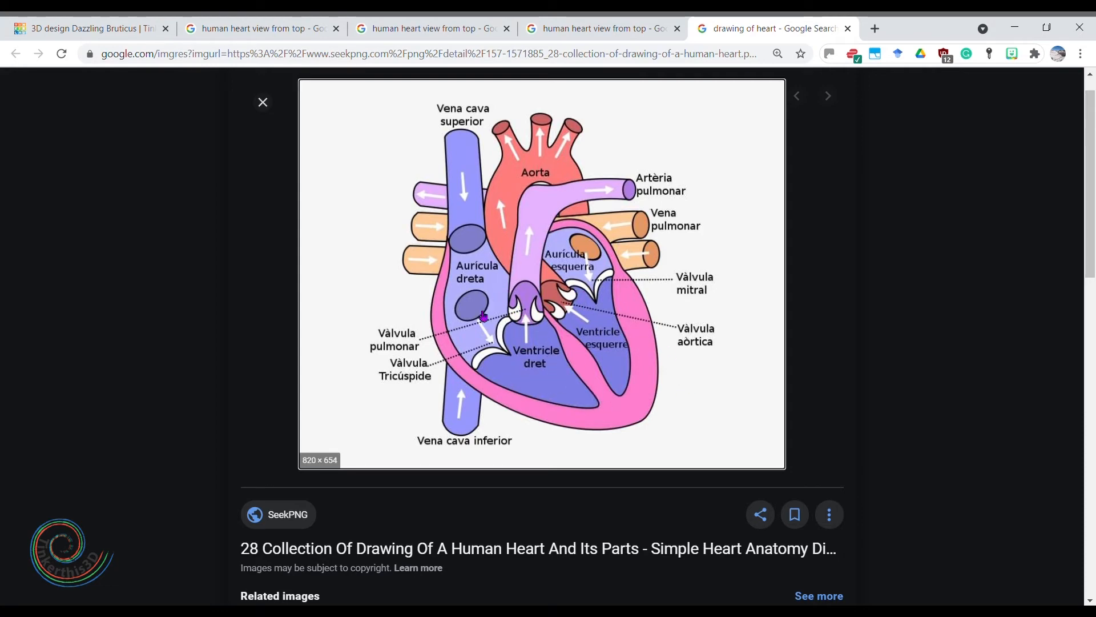
left_click(83, 29)
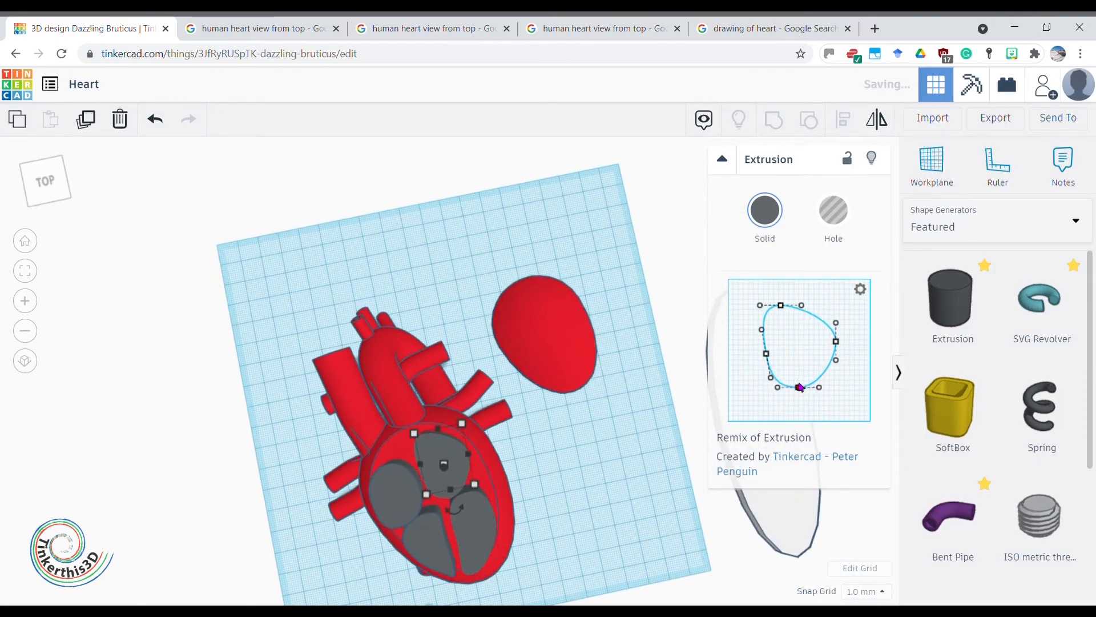
left_click(773, 28)
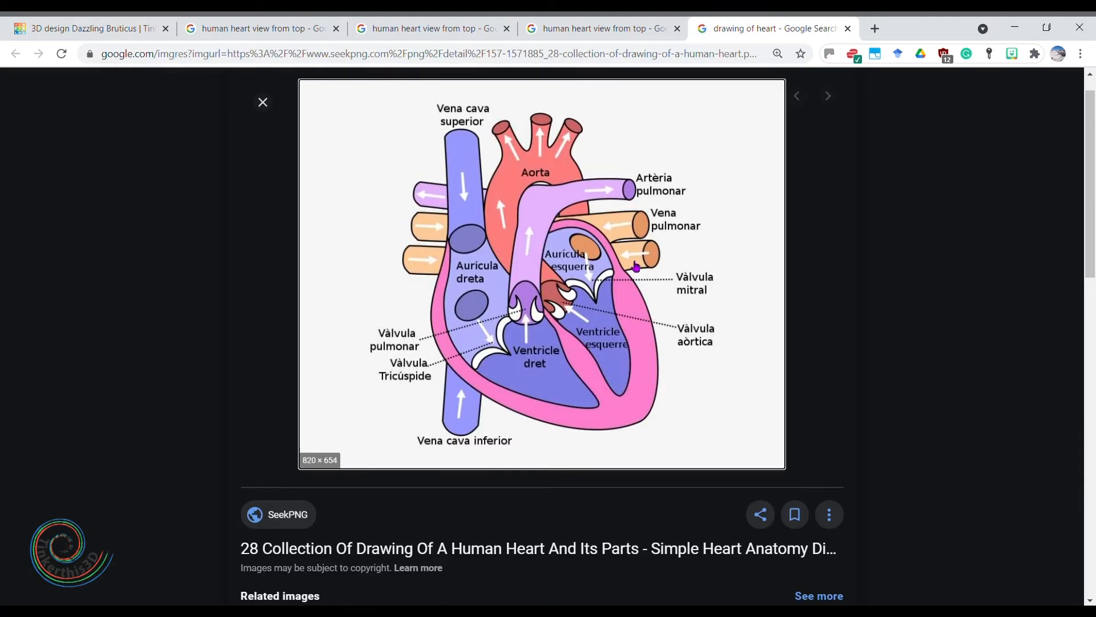
left_click(83, 29)
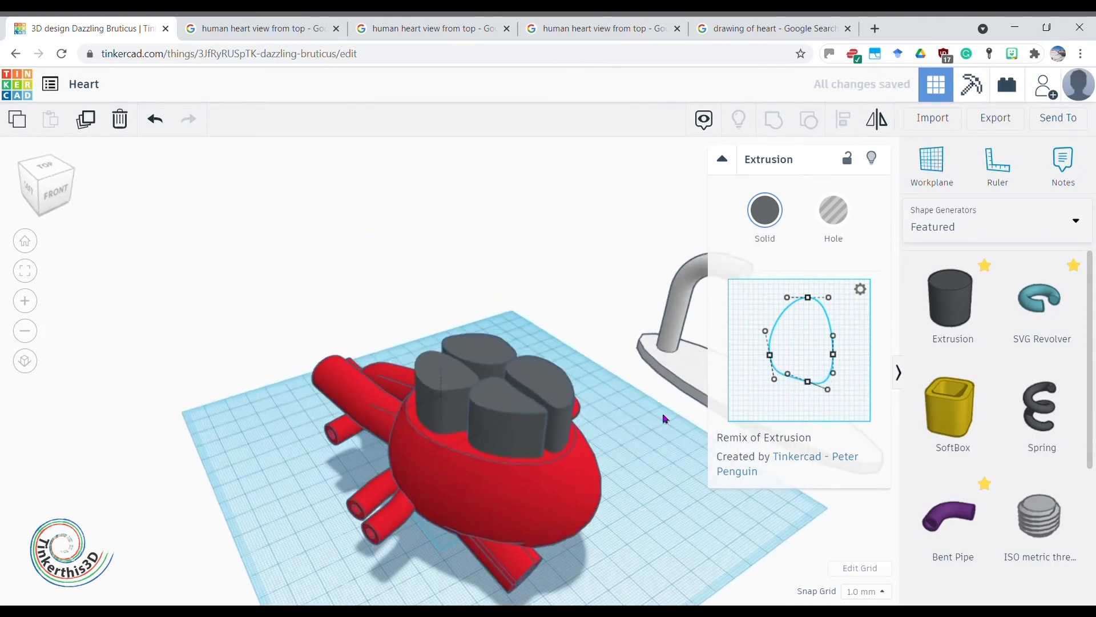
left_click(768, 28)
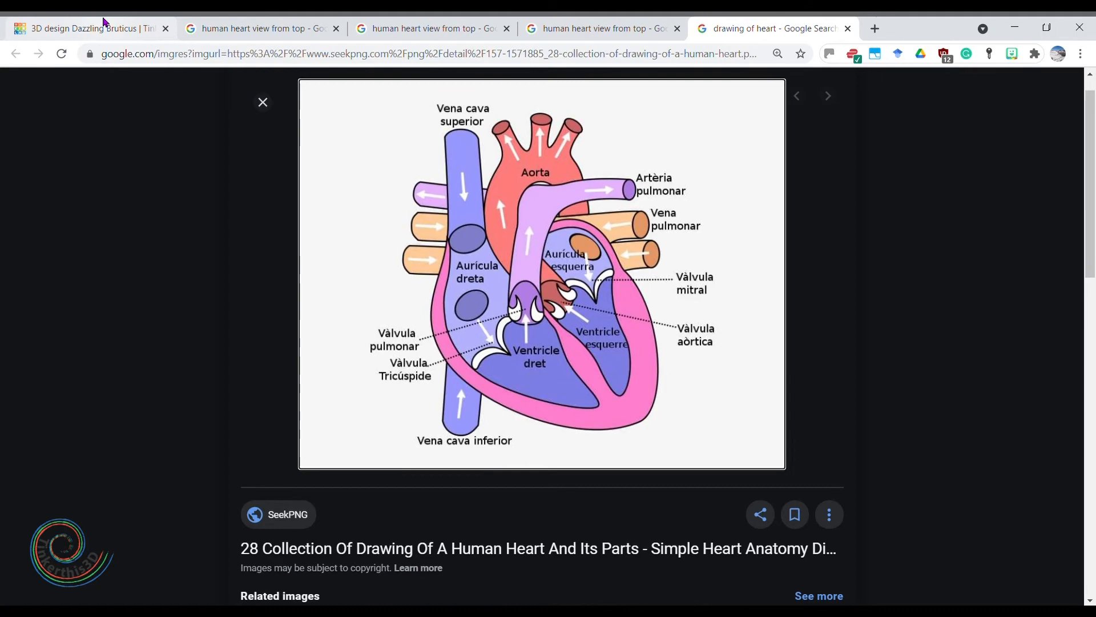
left_click(83, 27)
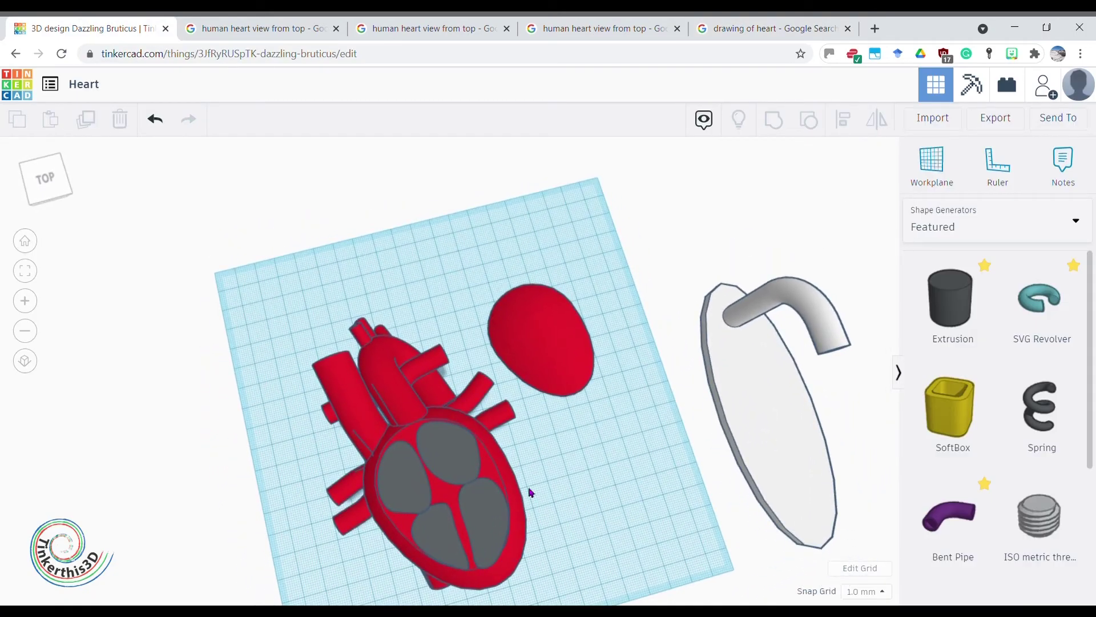
Step: Select the four grey chamber shapes and lower them into the heart's flat cut face
left_click(448, 451)
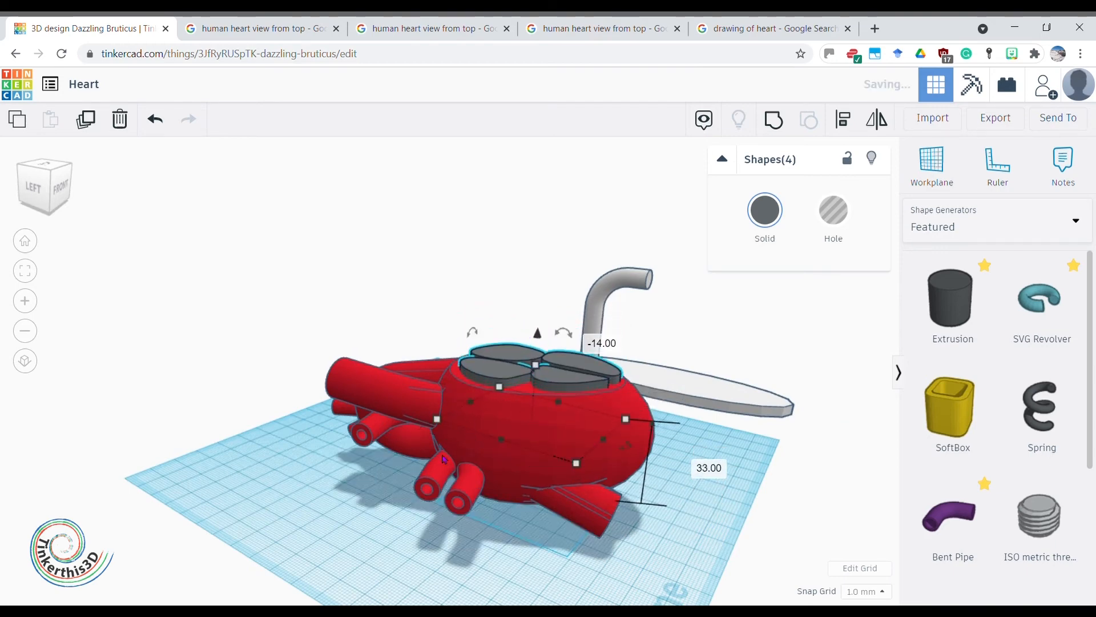
left_click_drag(490, 385, 349, 490)
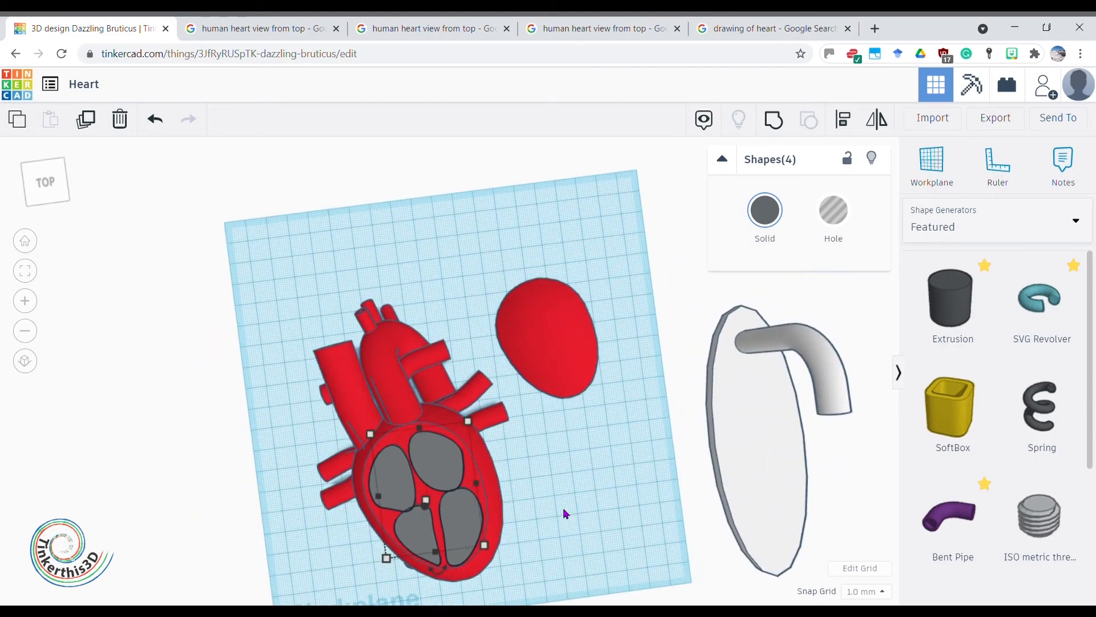
mouse_move(597, 460)
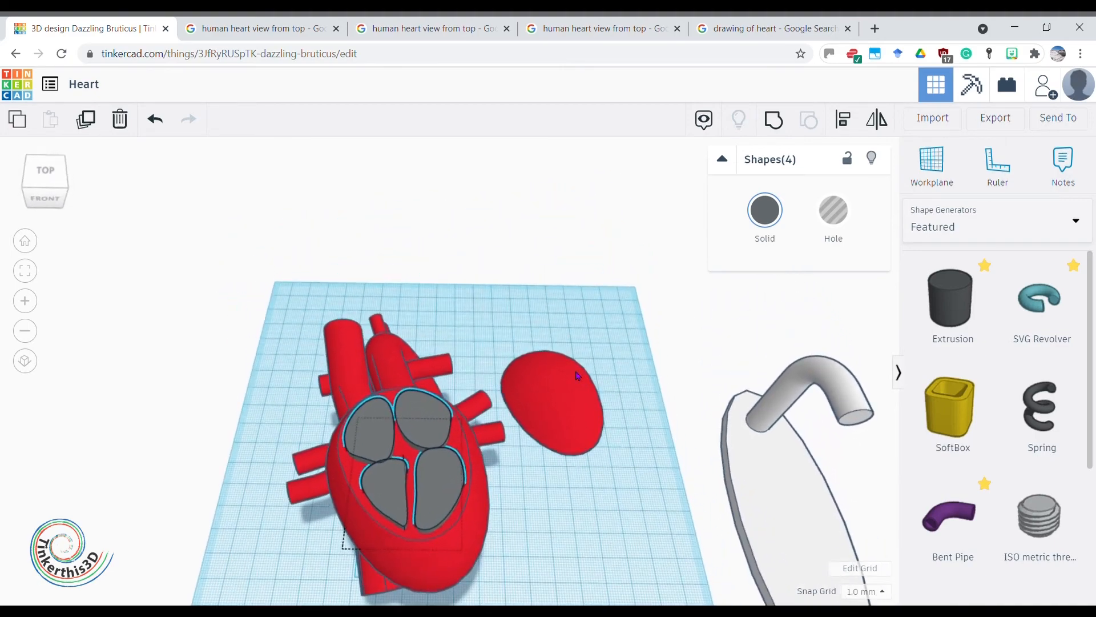
Step: Set the four grey chamber shapes to Hole in the Shape panel
left_click(832, 210)
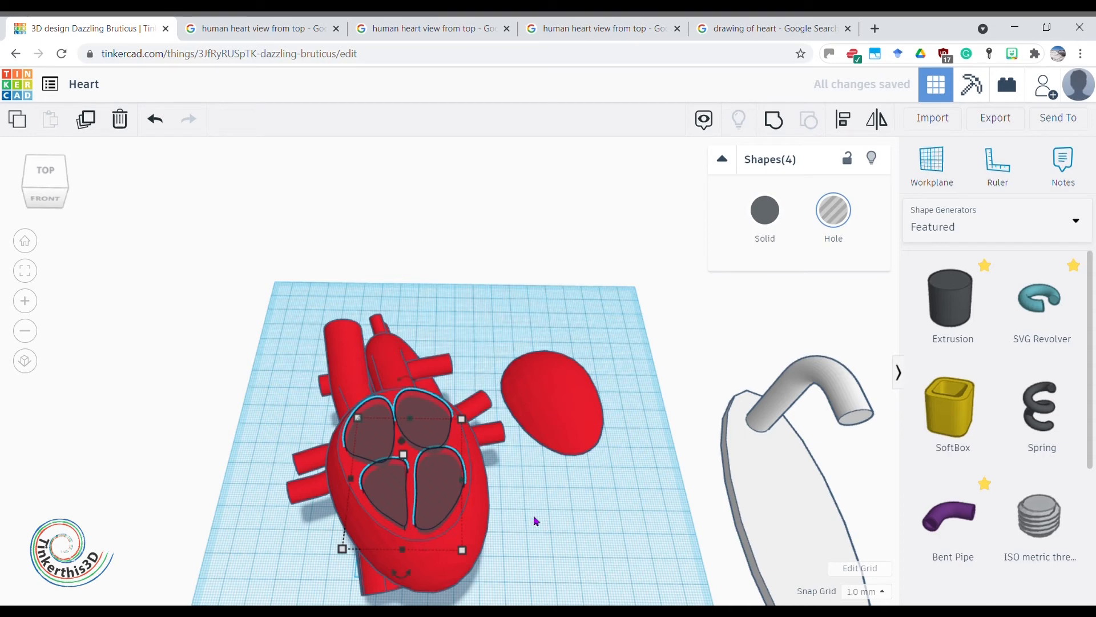
mouse_move(384, 367)
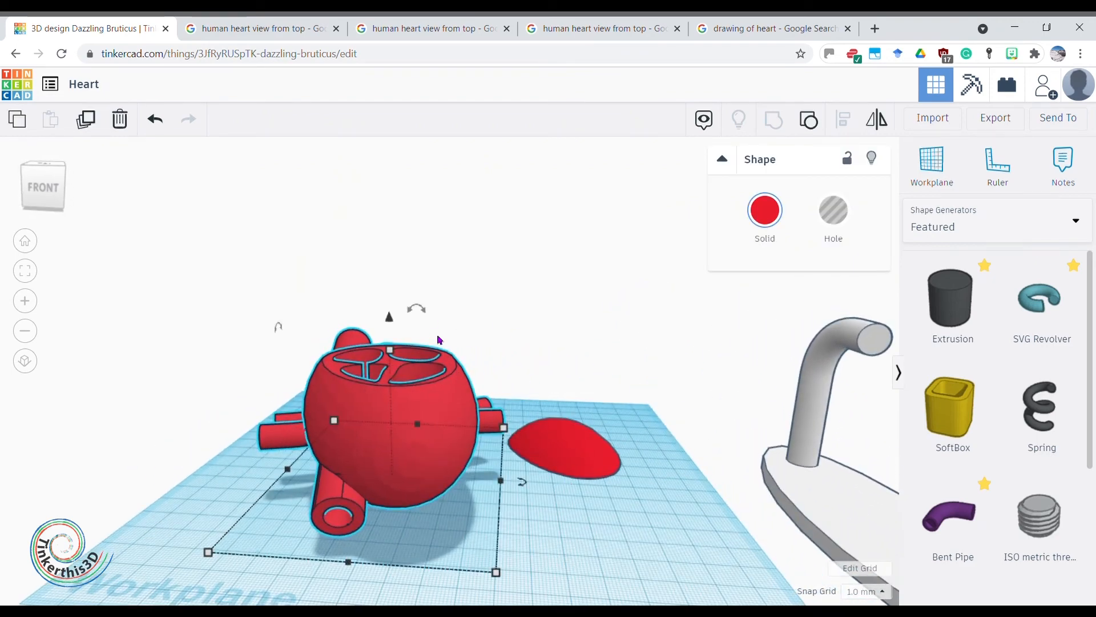
mouse_move(362, 398)
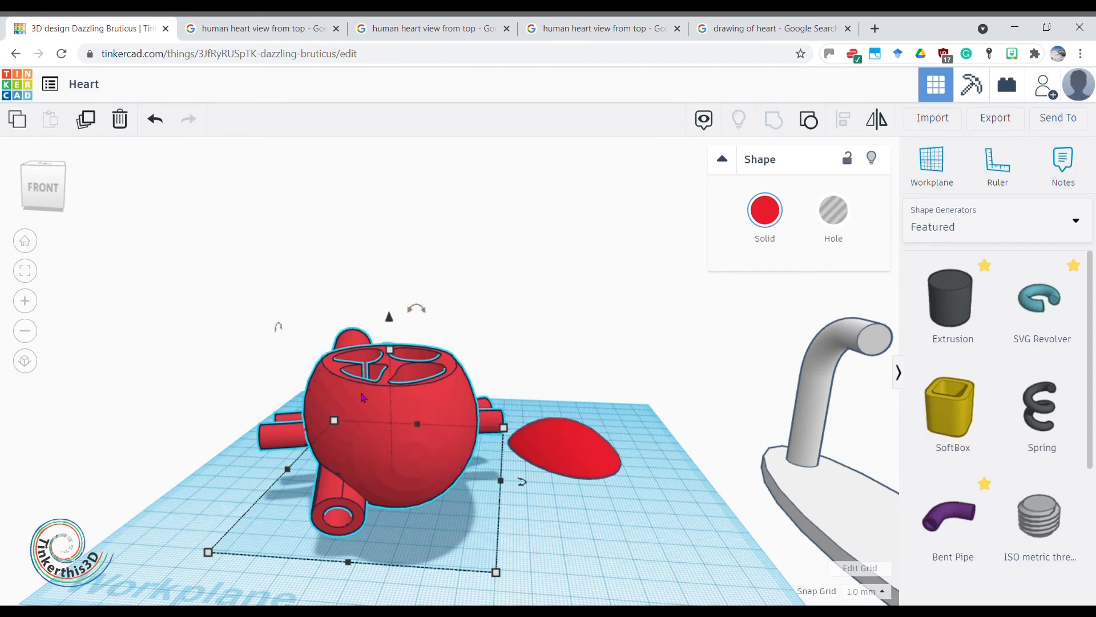
mouse_move(371, 532)
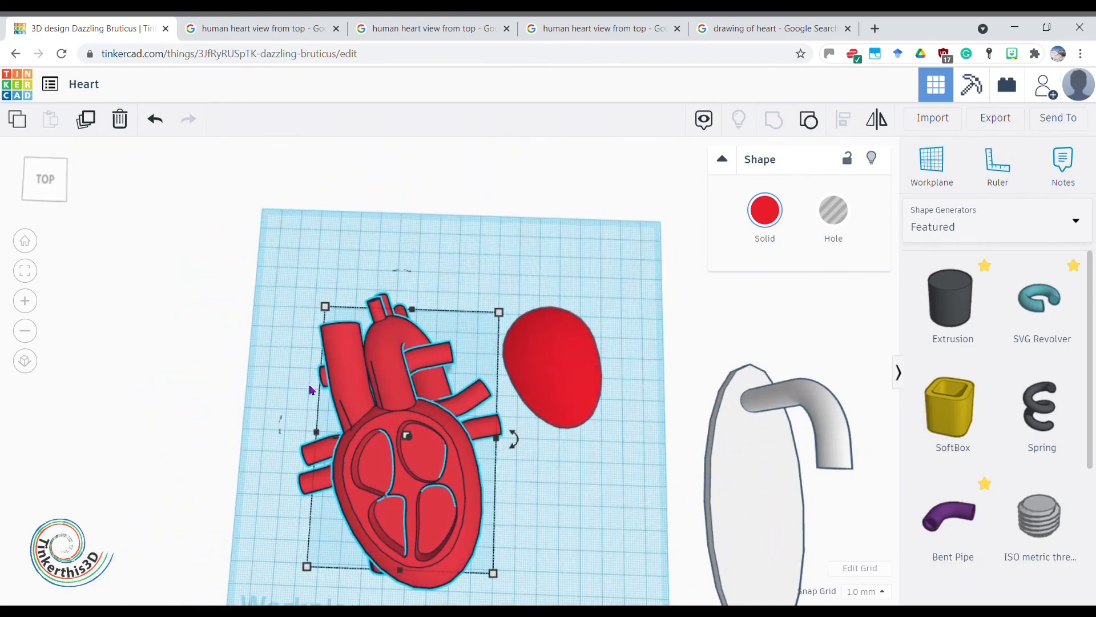
mouse_move(398, 486)
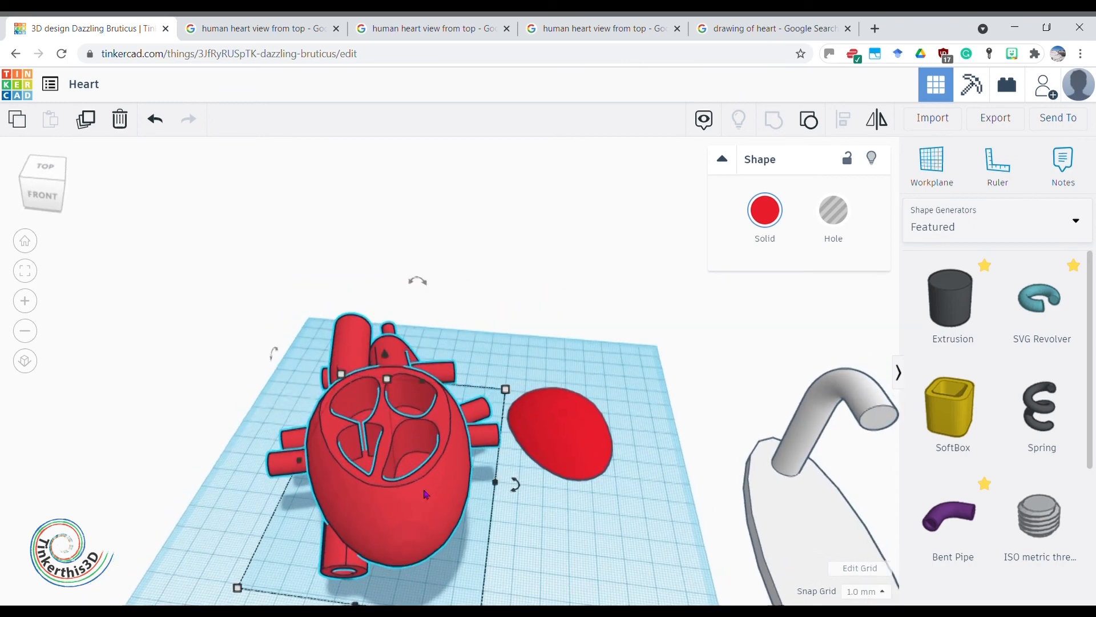
left_click(44, 168)
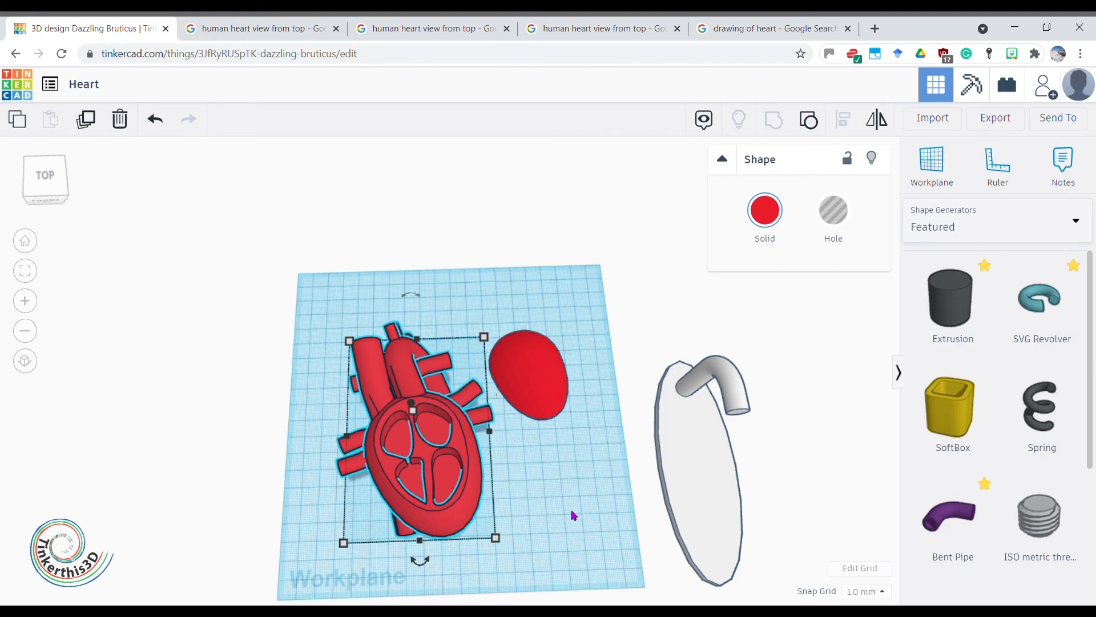
left_click(769, 29)
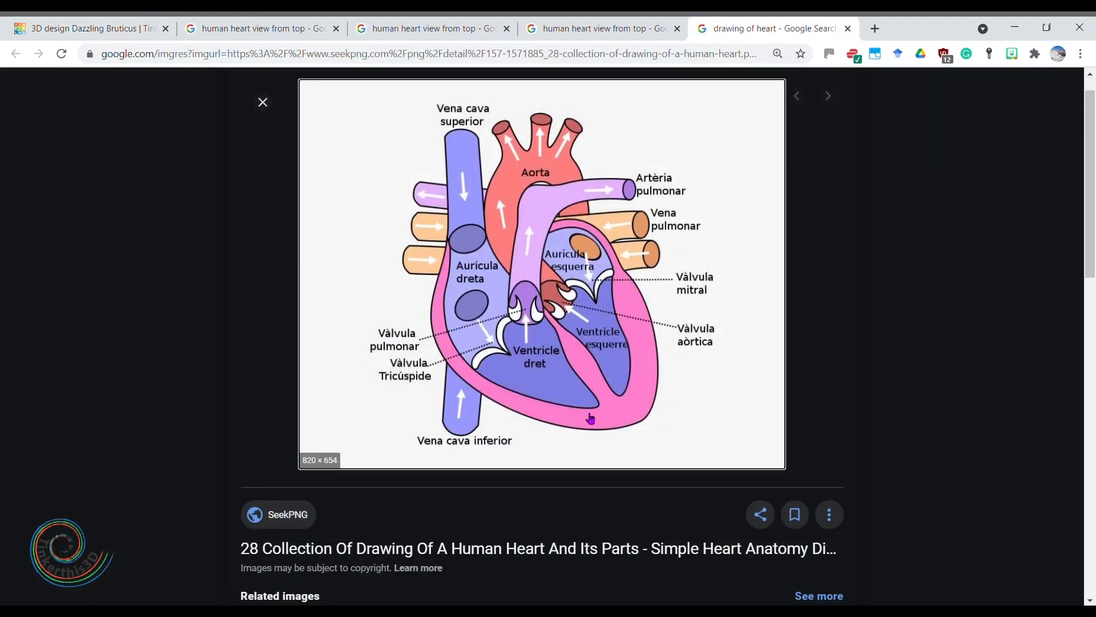
mouse_move(591, 269)
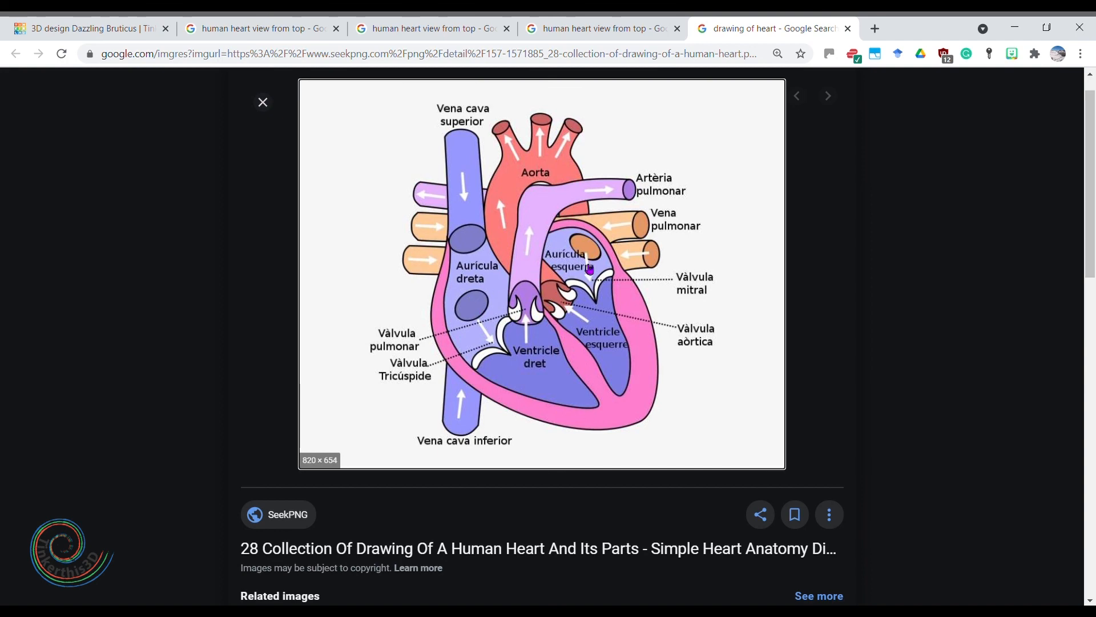
mouse_move(612, 379)
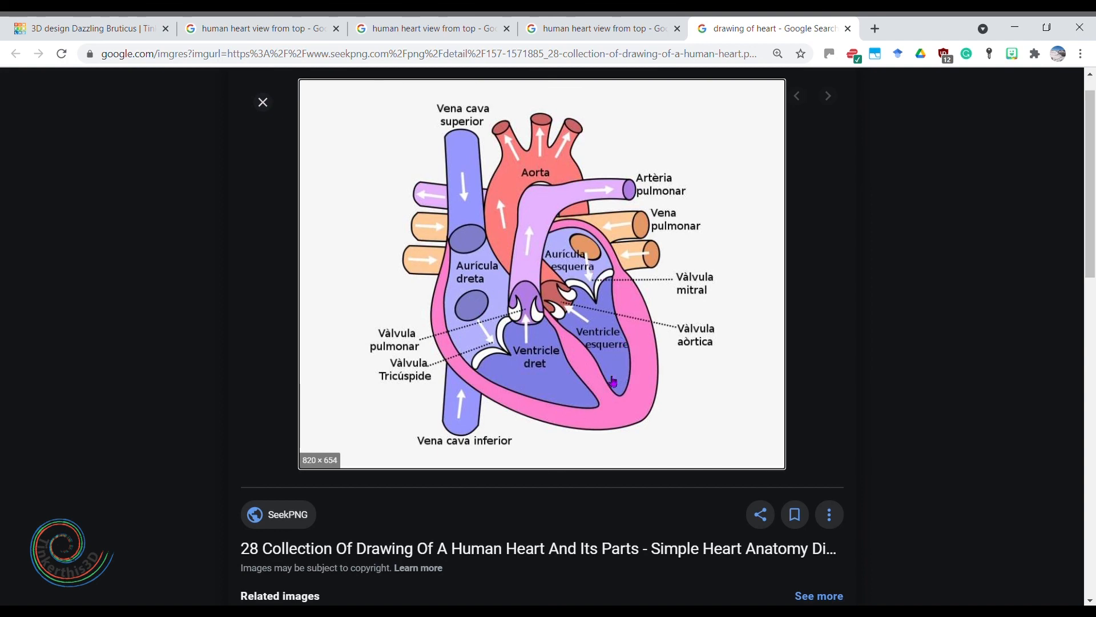
mouse_move(491, 343)
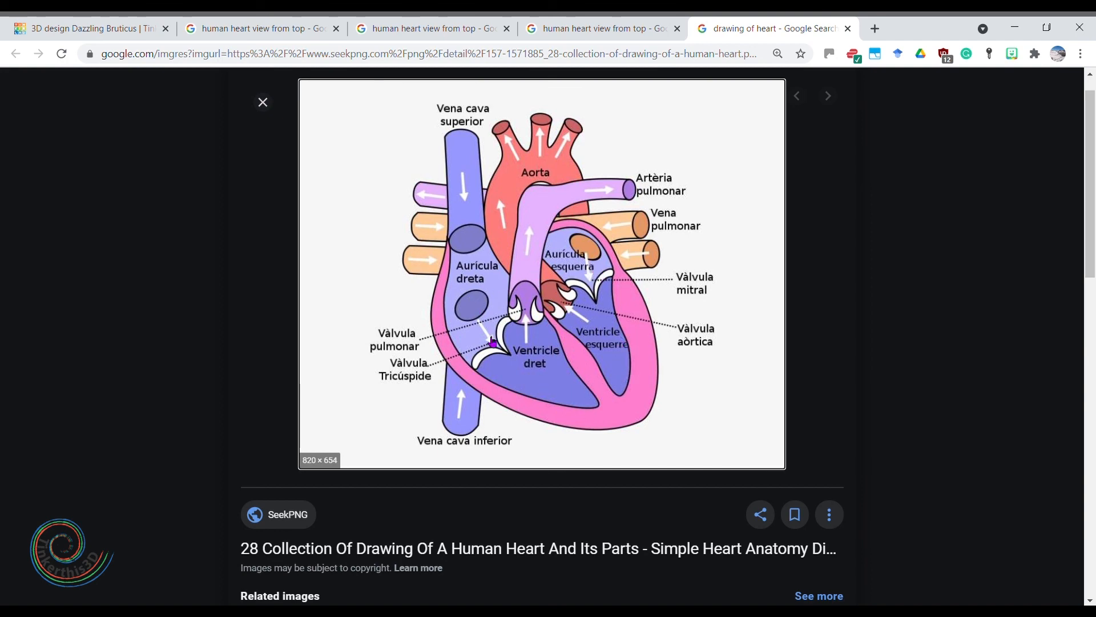
mouse_move(108, 23)
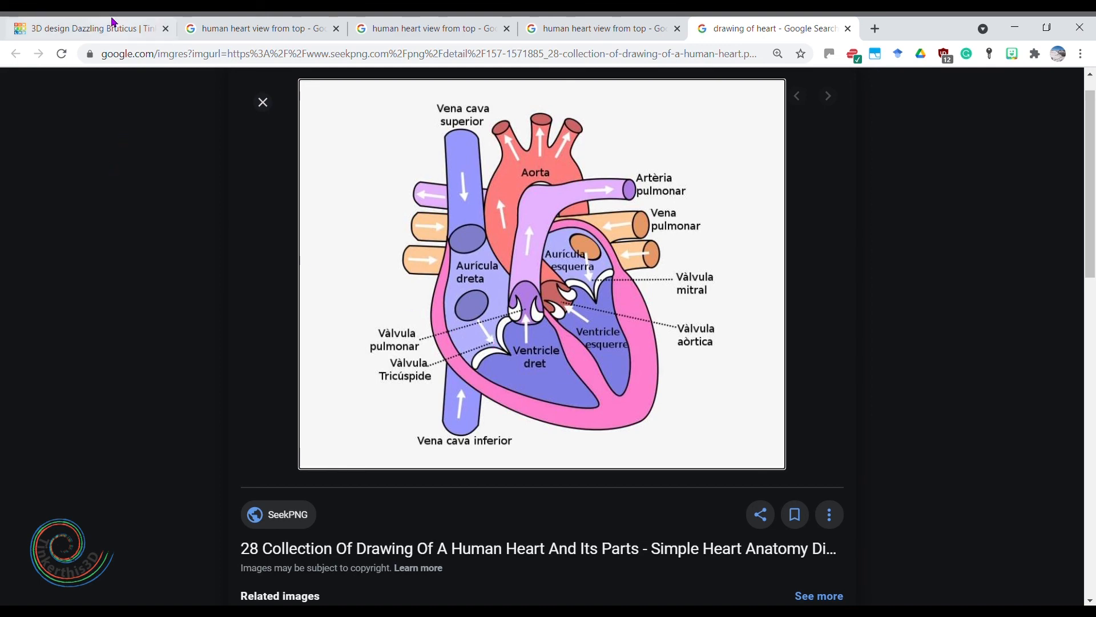
left_click(88, 28)
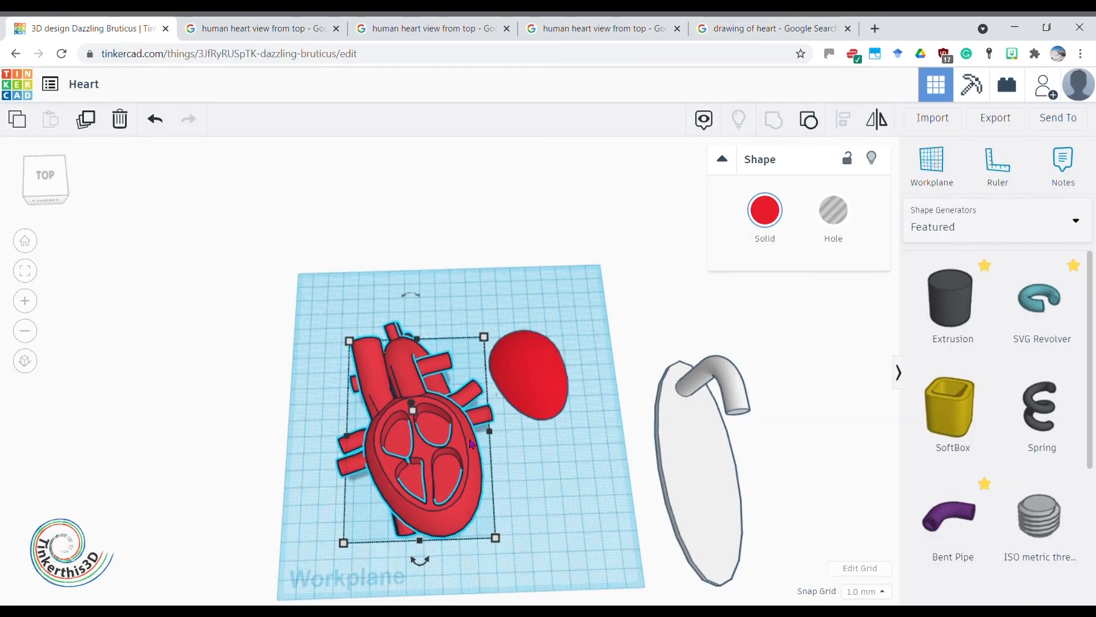